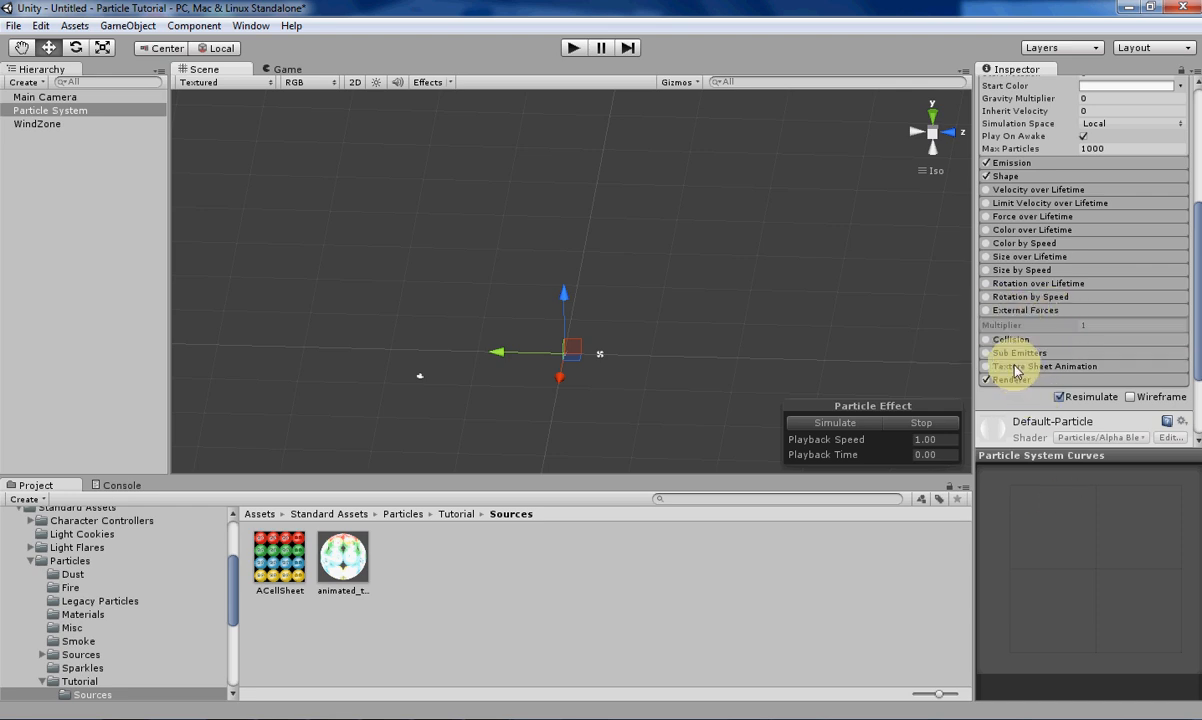
mouse_move(1048, 372)
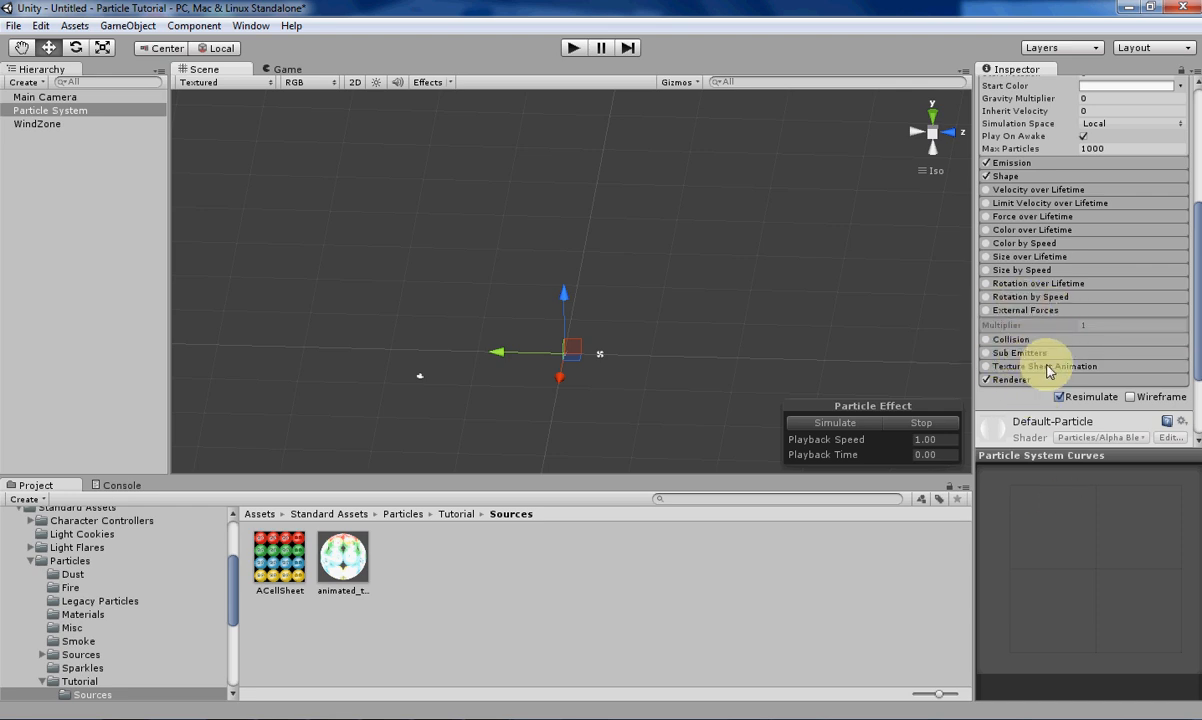
mouse_move(1016, 328)
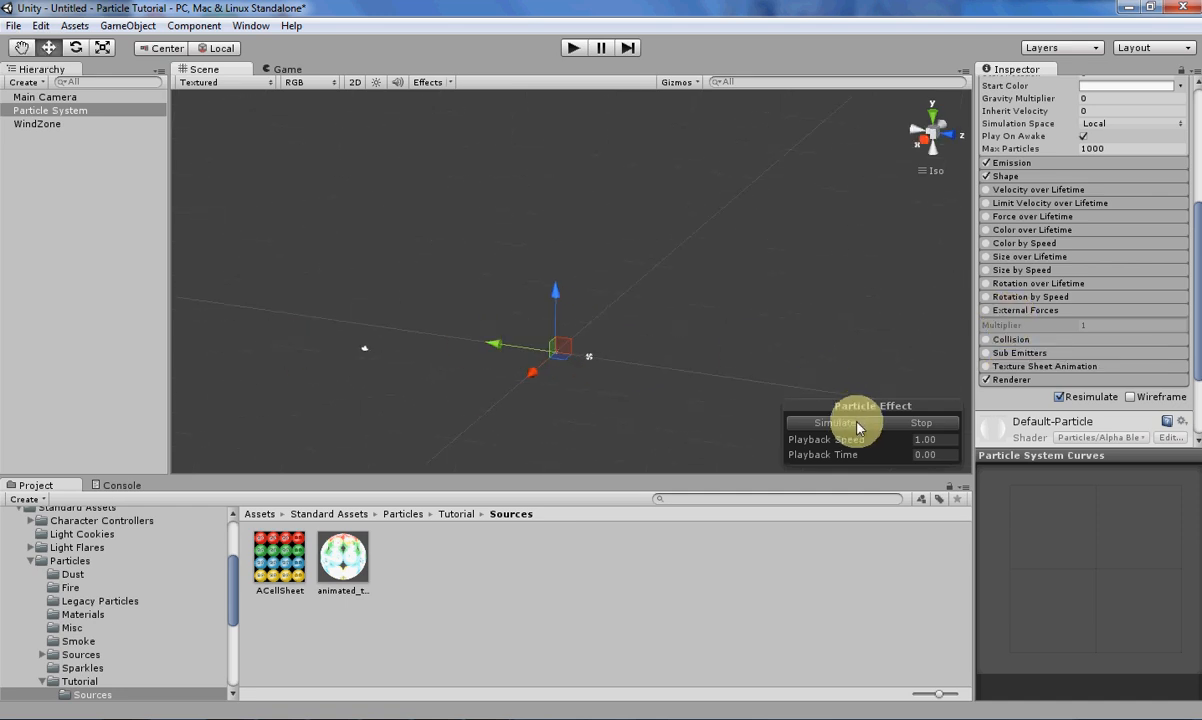
Step: Start the particle simulation and set the WindZone's Wind Main and Wind Turbulence to 1
click(834, 422)
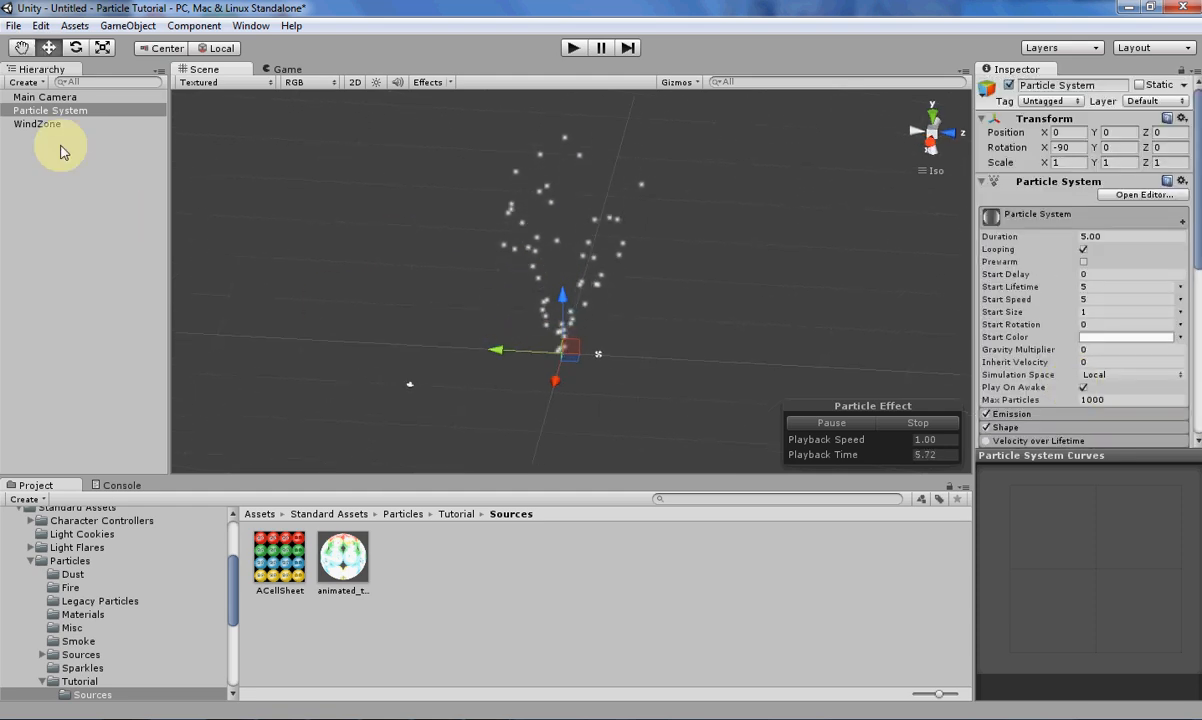
click(36, 124)
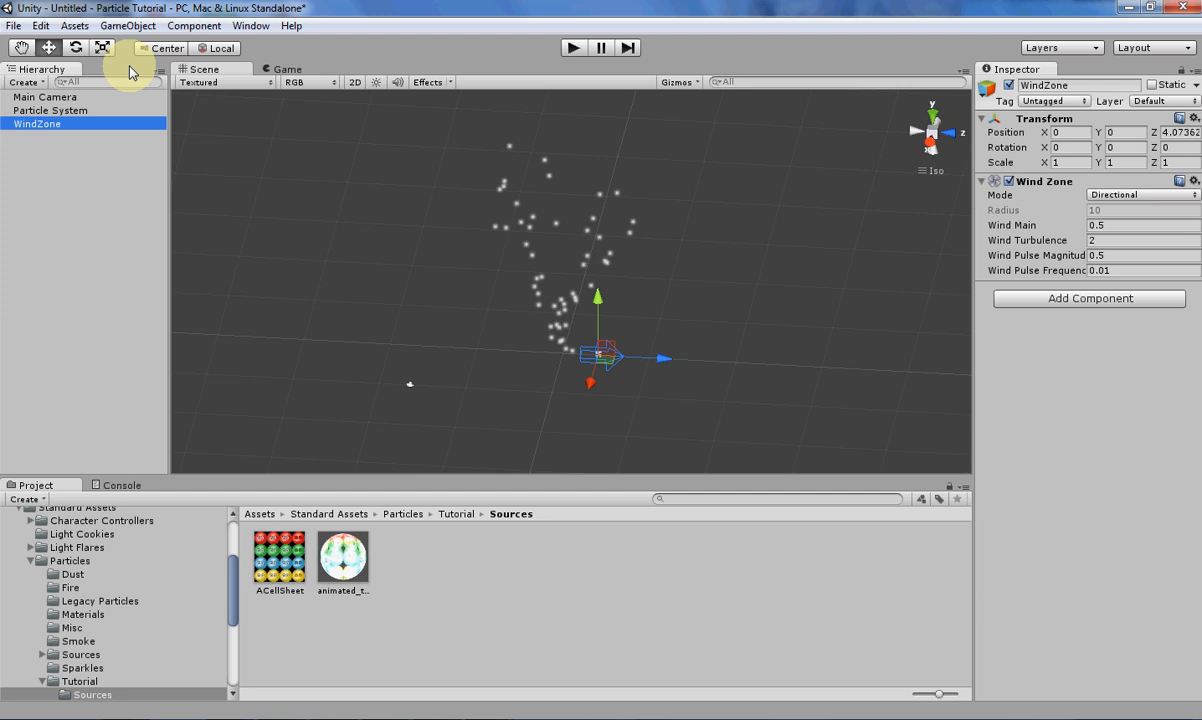
click(128, 24)
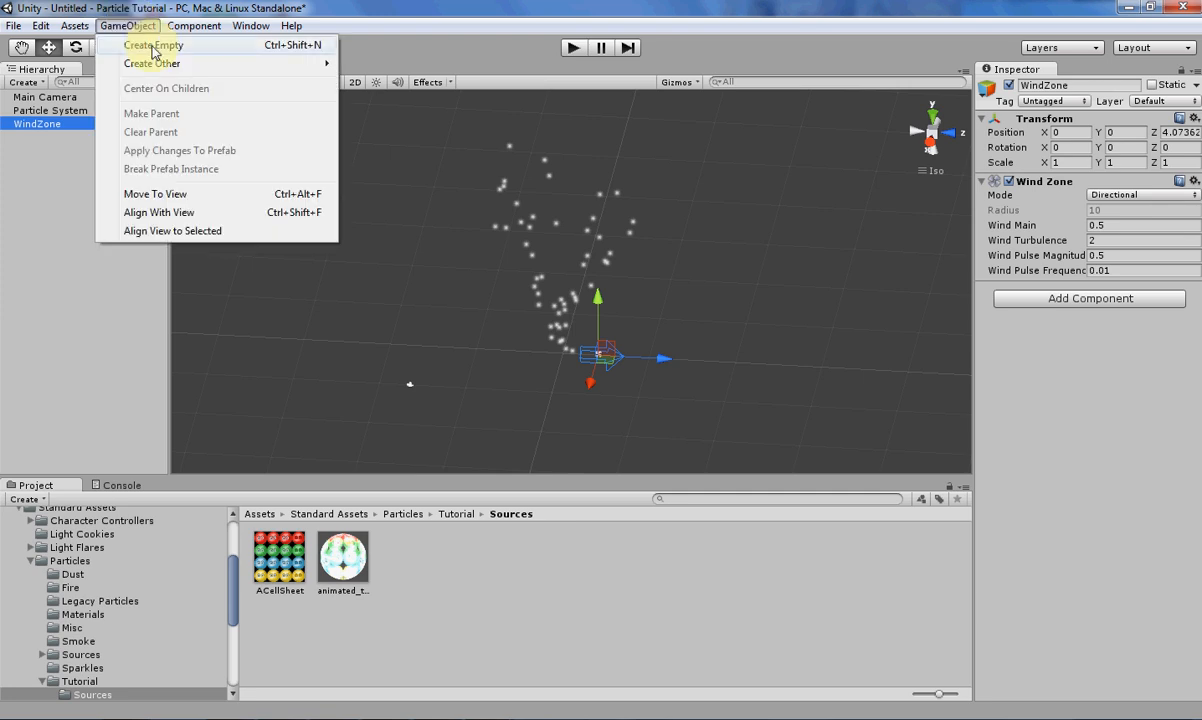
mouse_move(152, 62)
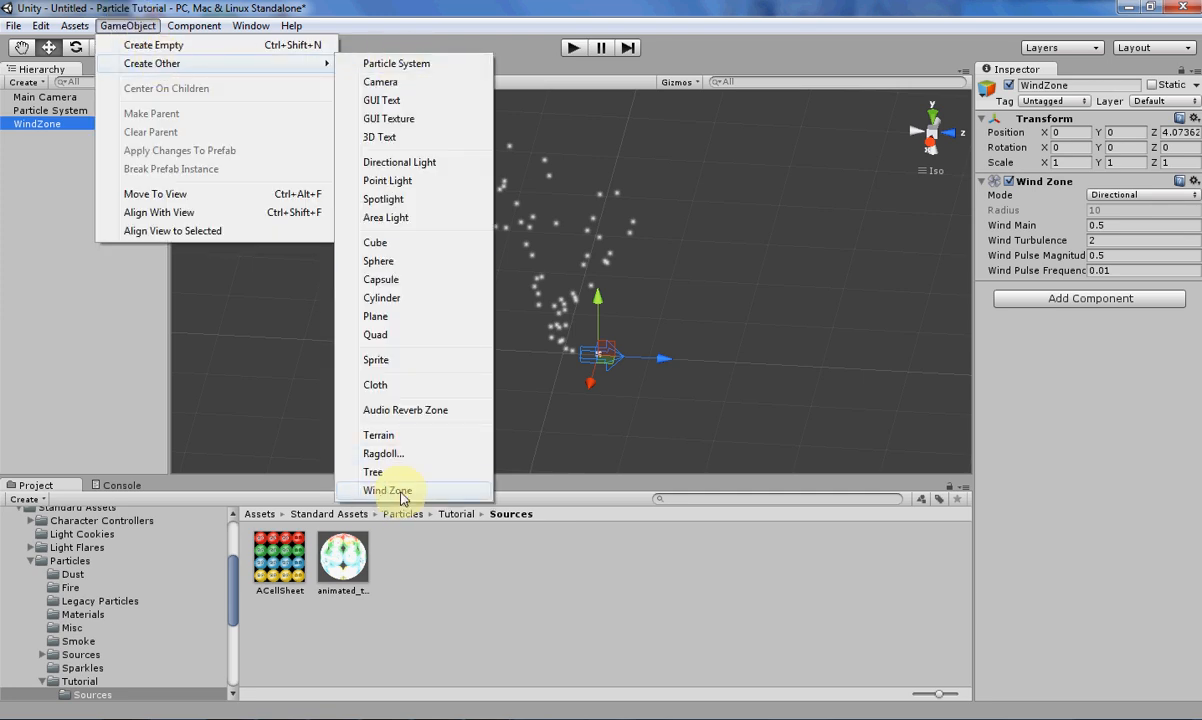
click(388, 490)
text(1)
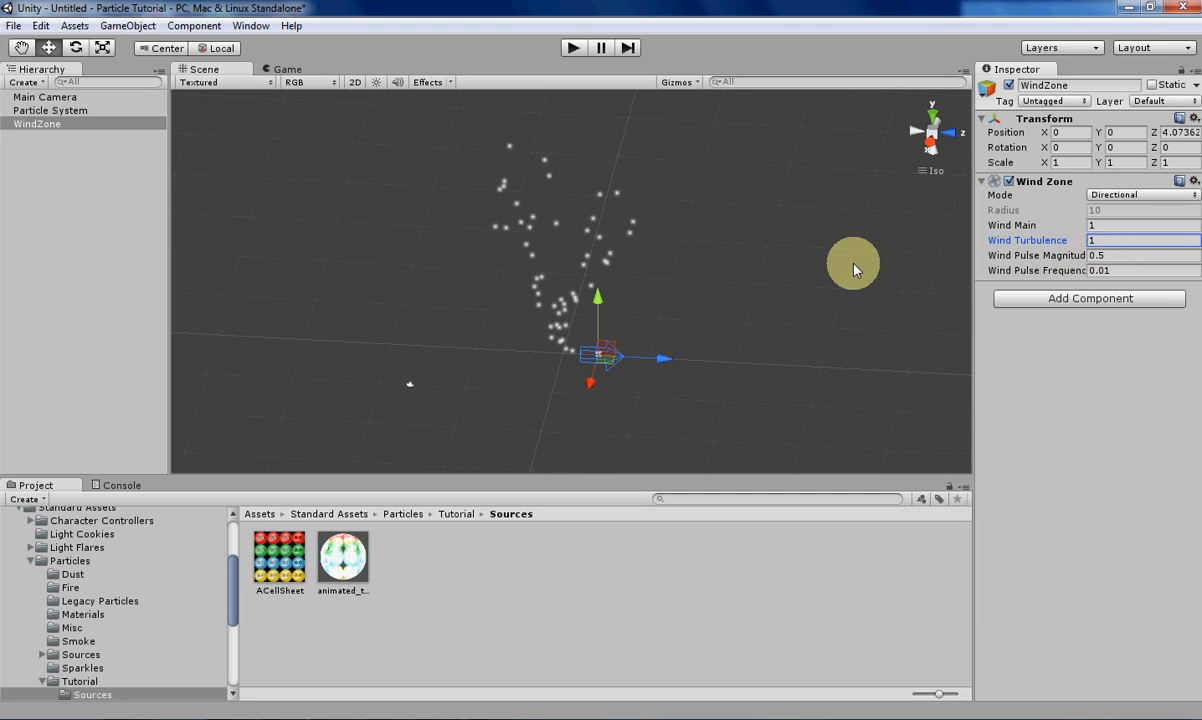
mouse_move(852, 344)
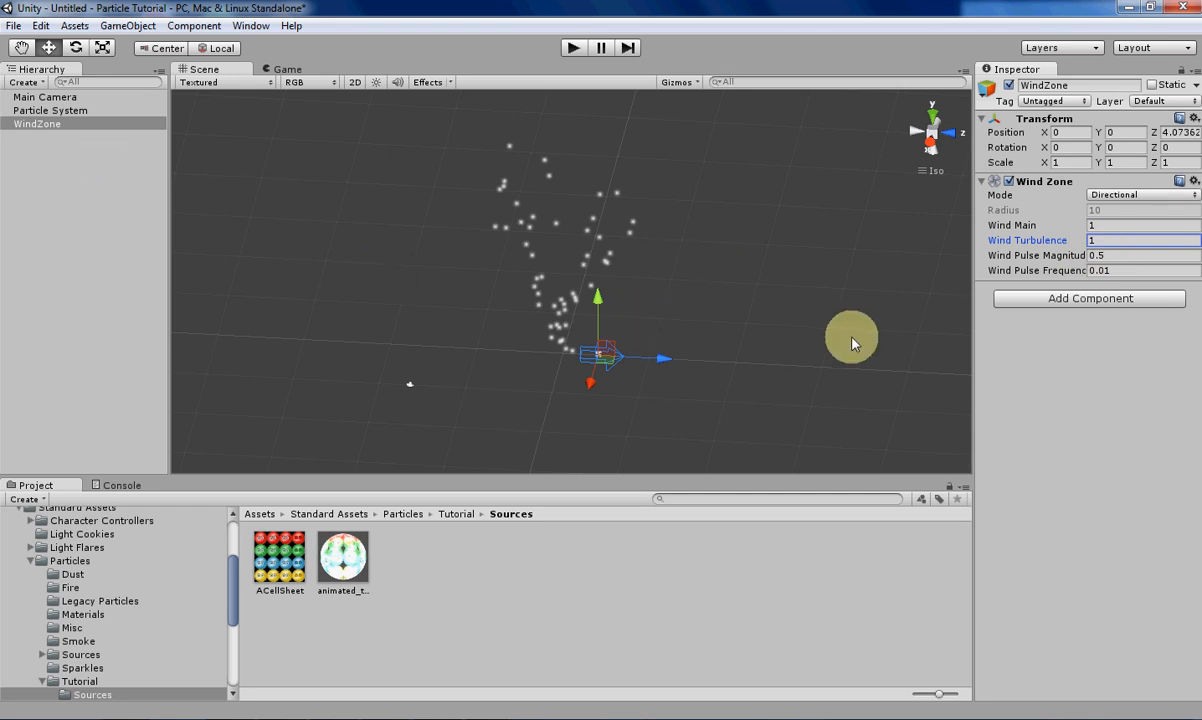
Step: Enable the Particle System's External Forces module with multiplier 1
click(50, 110)
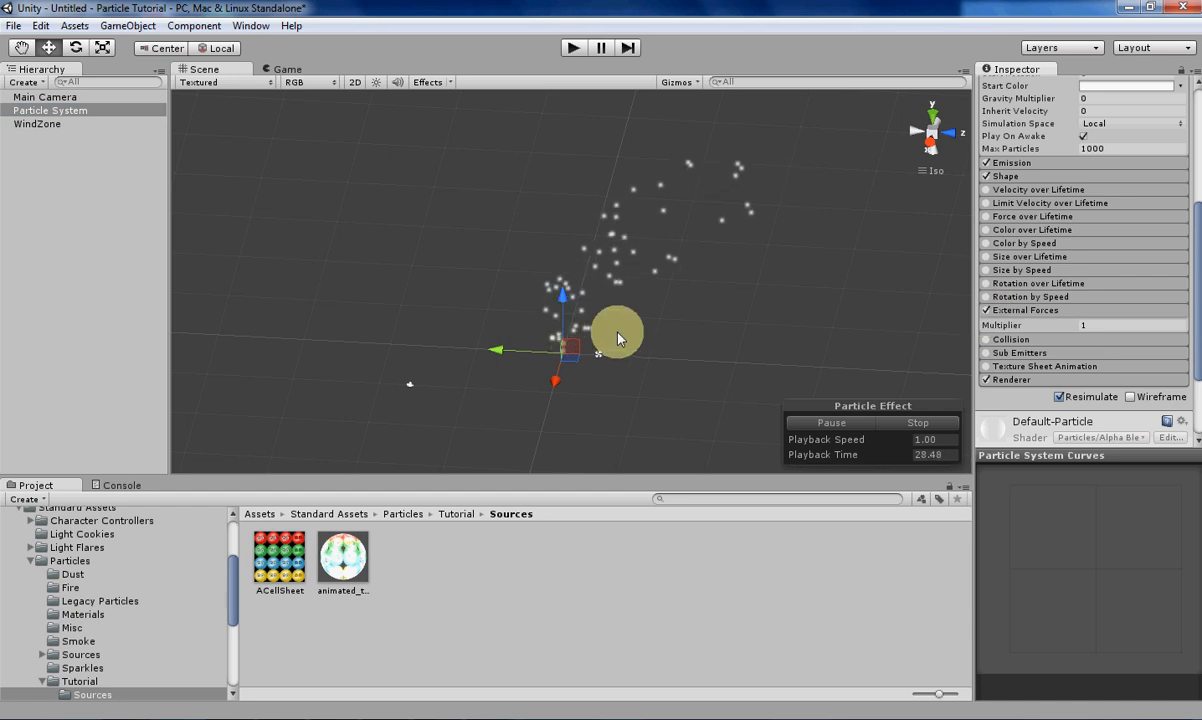
drag(618, 336, 544, 240)
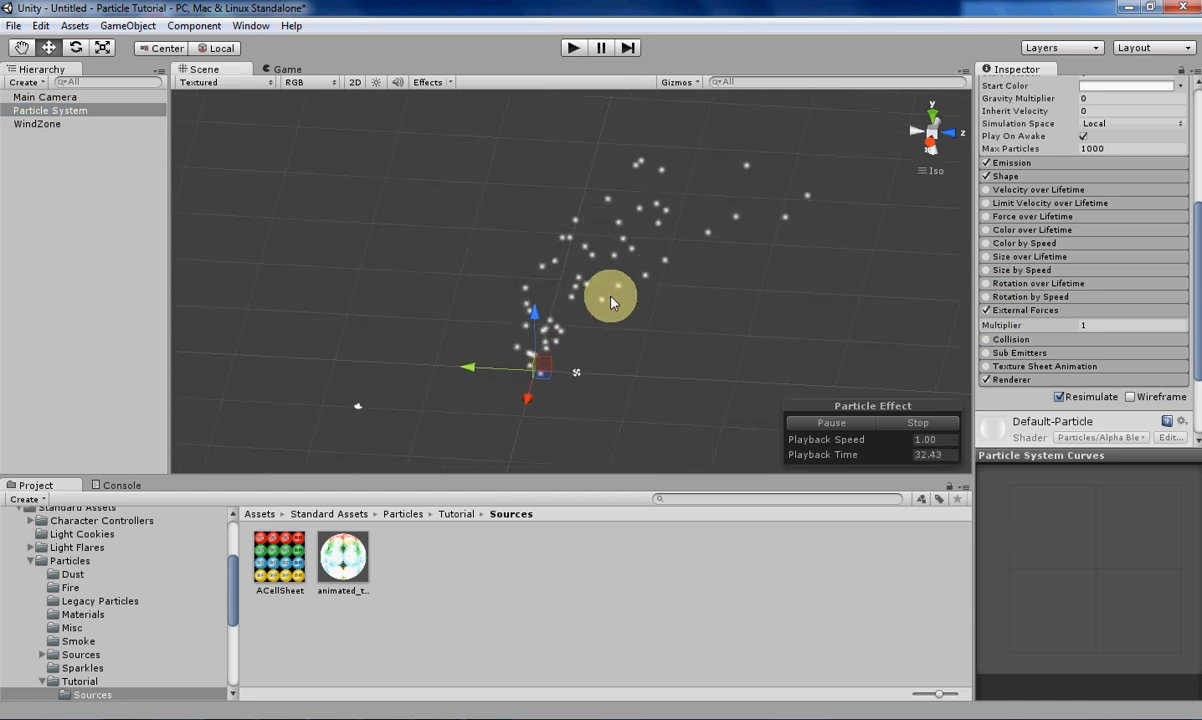
click(36, 124)
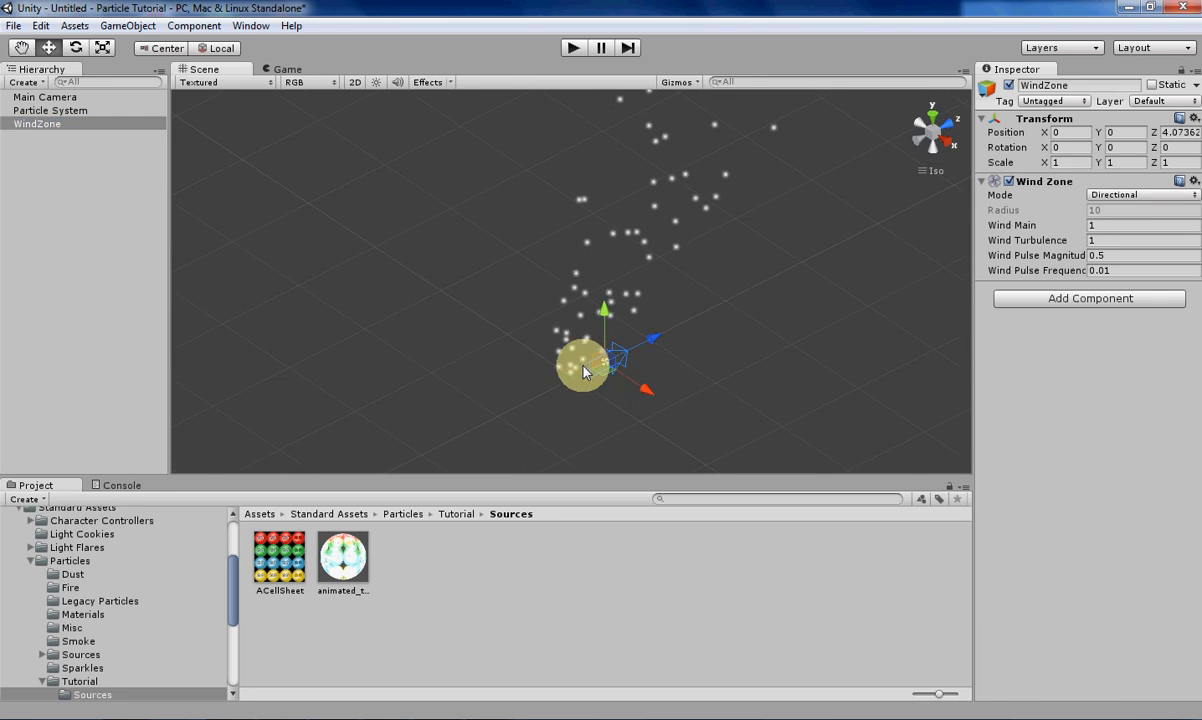
drag(584, 368, 608, 404)
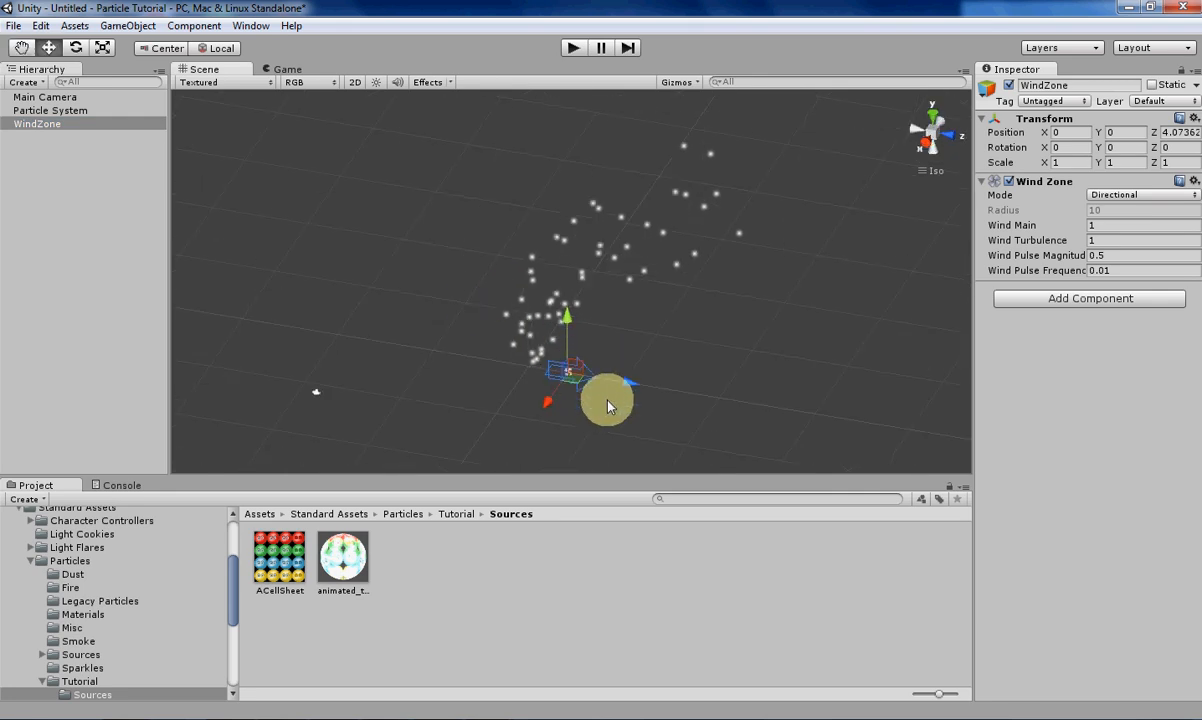
click(50, 110)
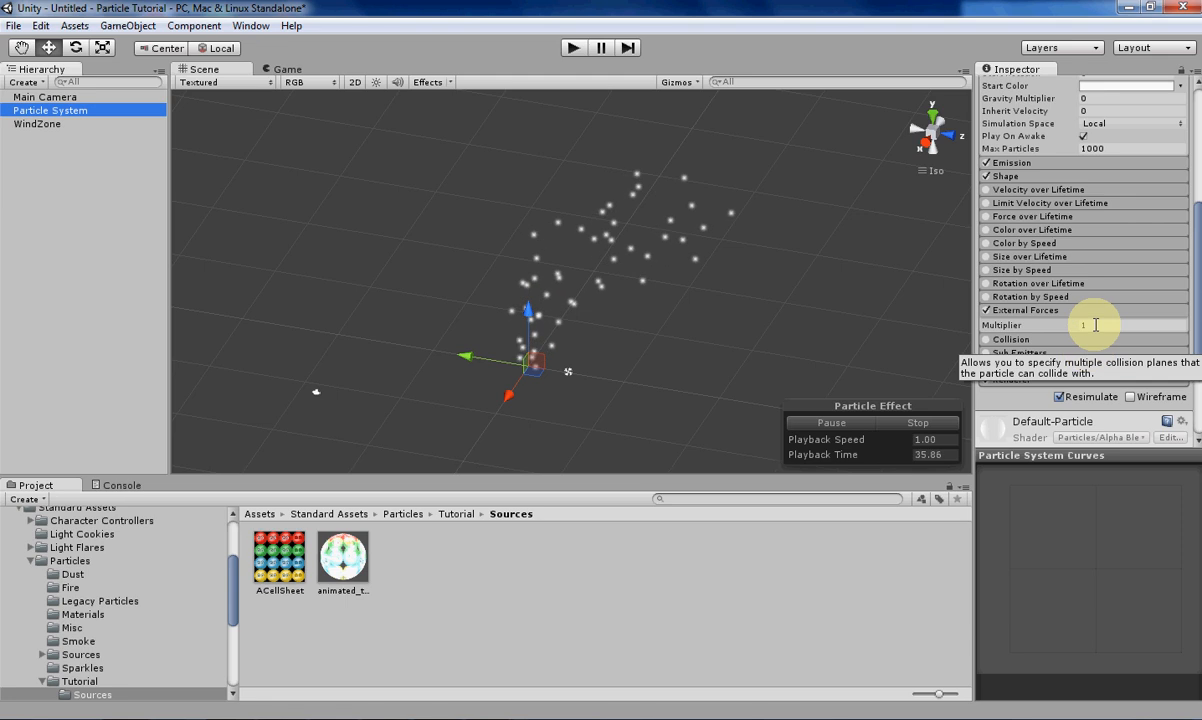
click(1084, 324)
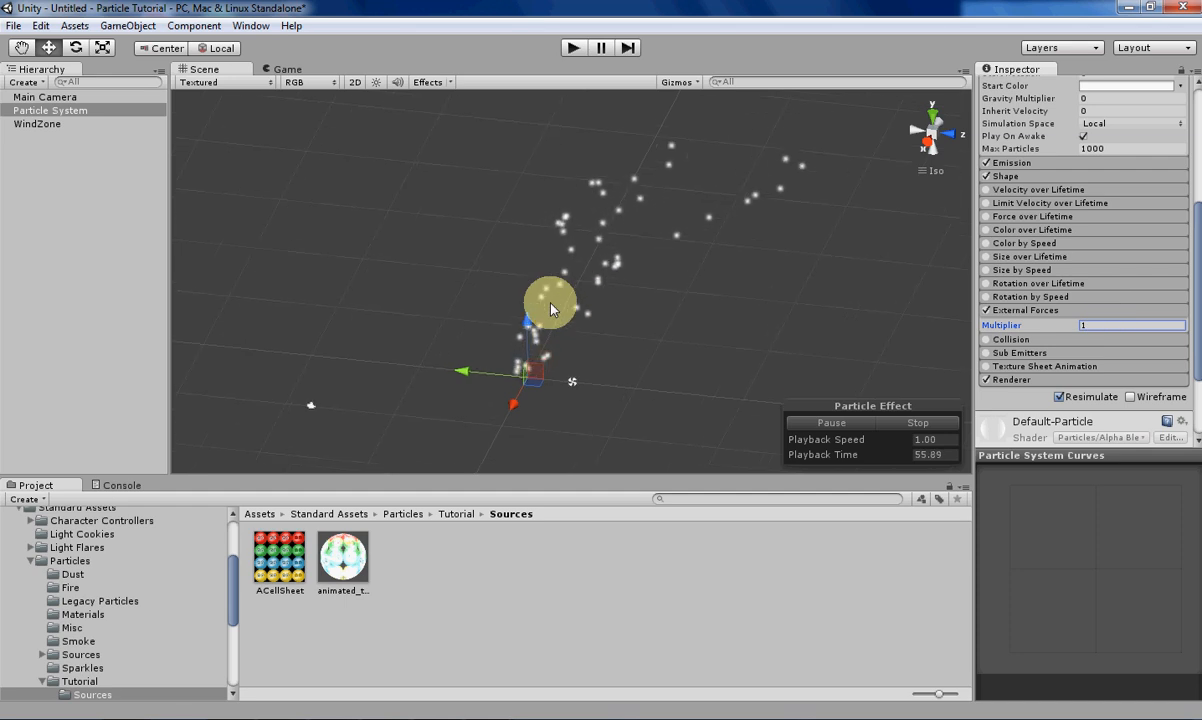
Step: Switch the WindZone mode from Directional to Spherical with radius 10 around the emitter
click(36, 124)
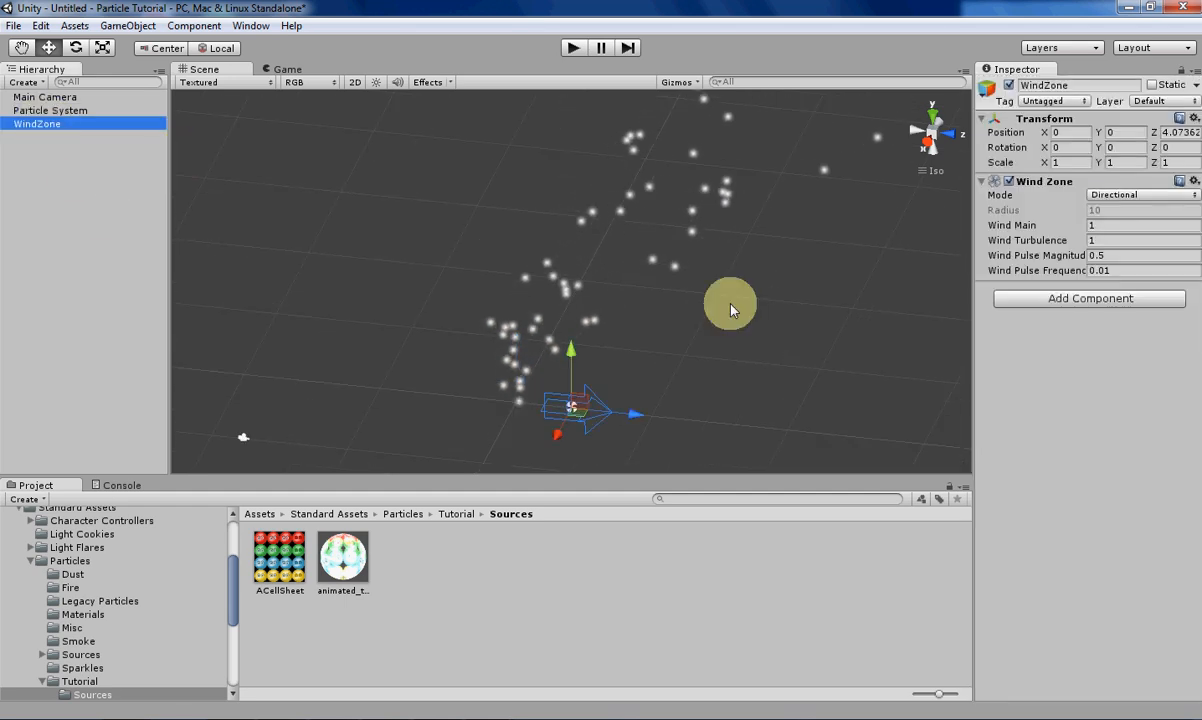
click(1140, 194)
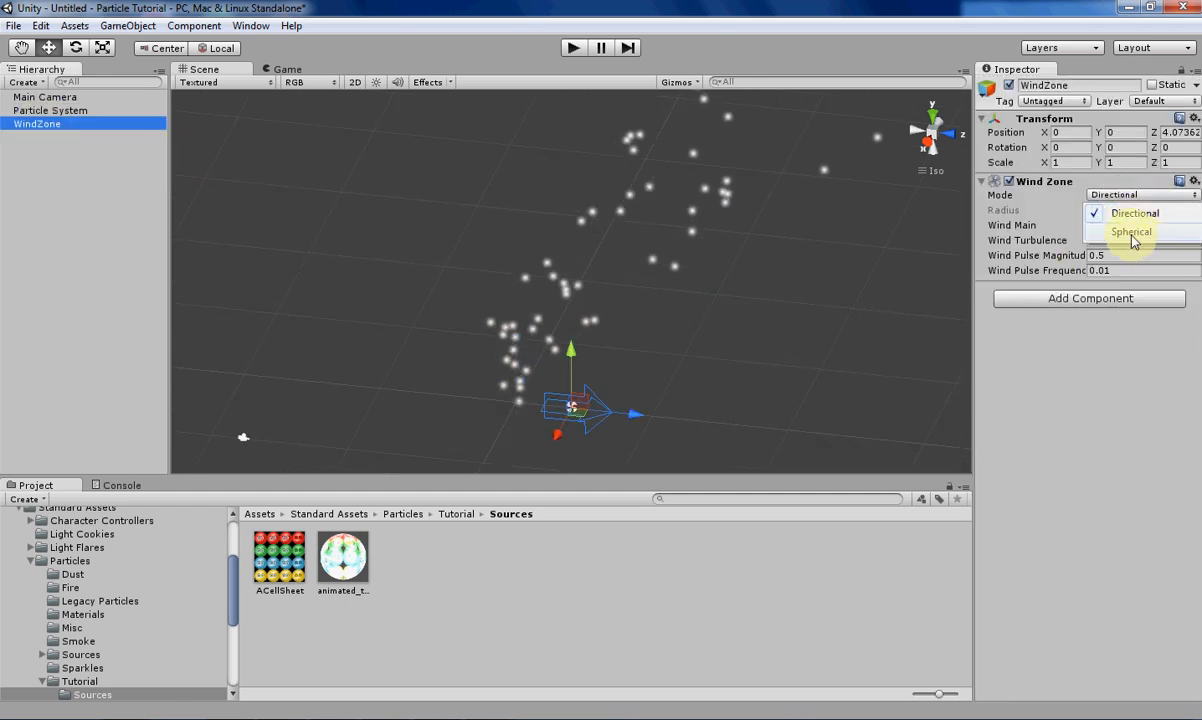
click(1132, 232)
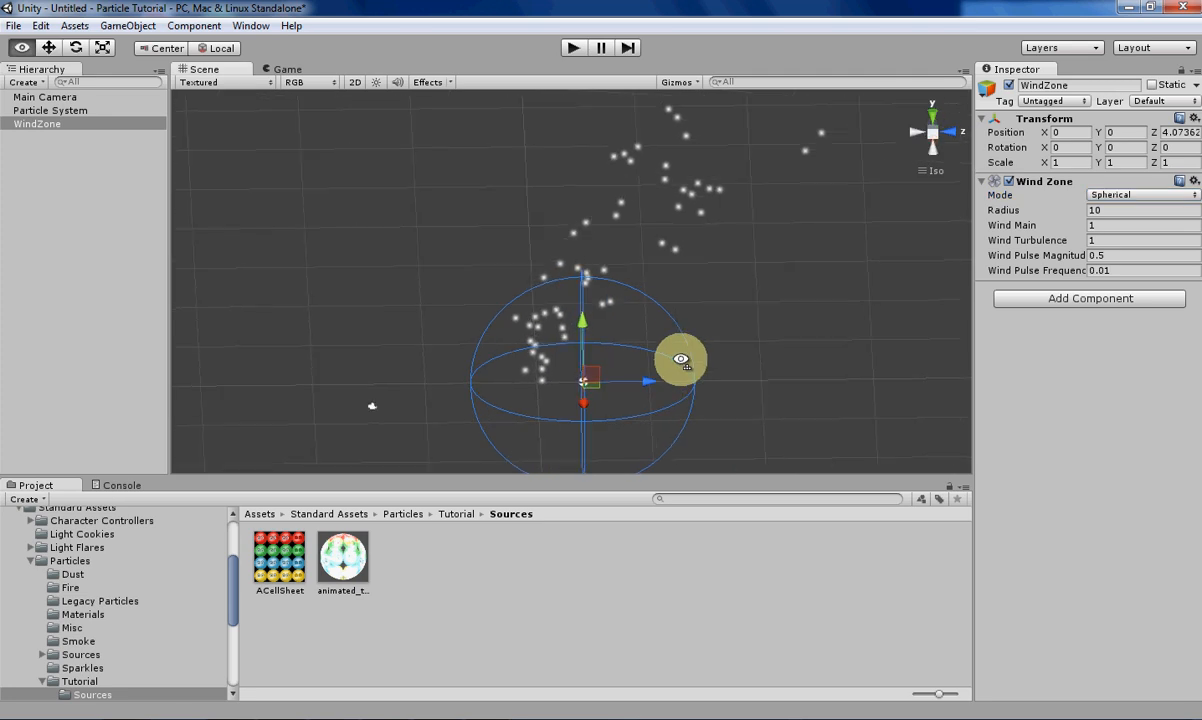
drag(680, 360, 556, 370)
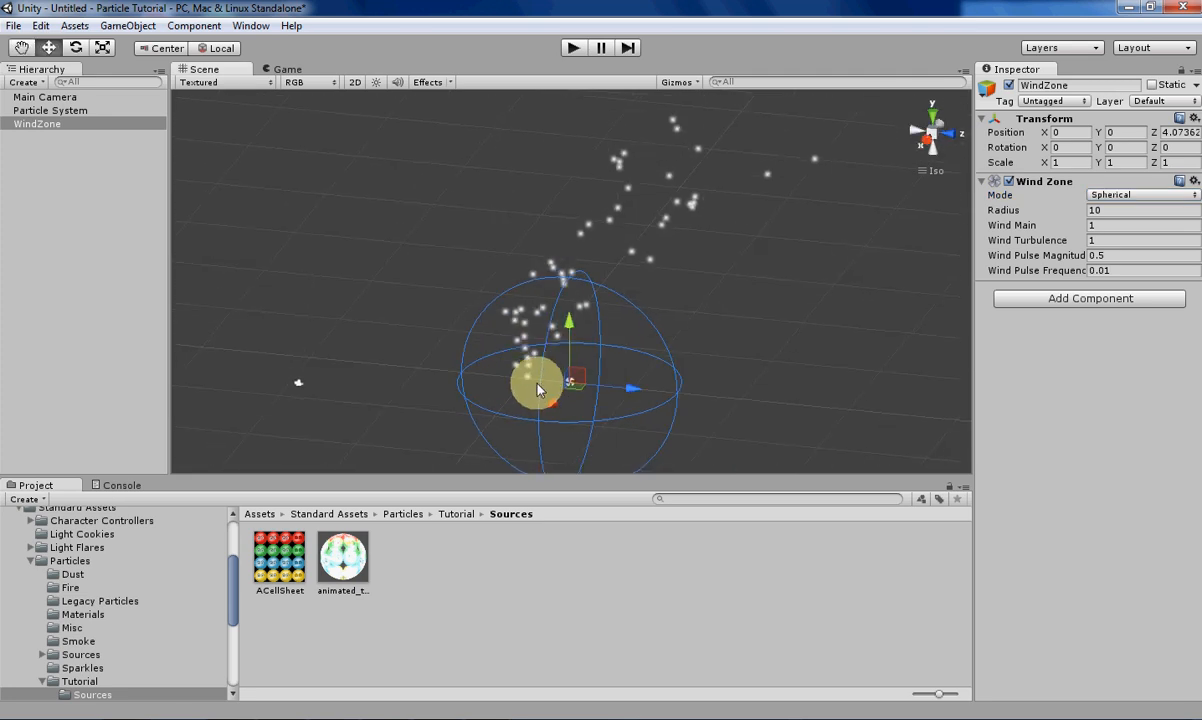
drag(536, 388, 512, 378)
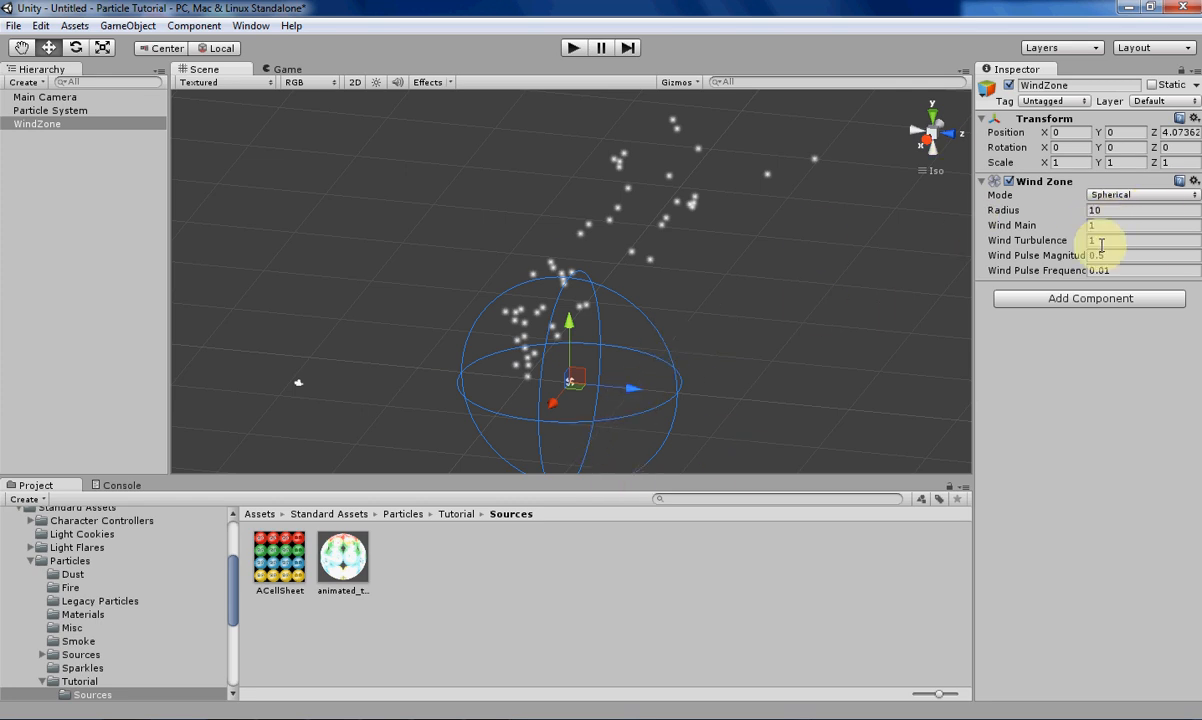
Step: Set Wind Main and Turbulence to 2 and move the particle emitter off the origin
click(1140, 224)
text(2)
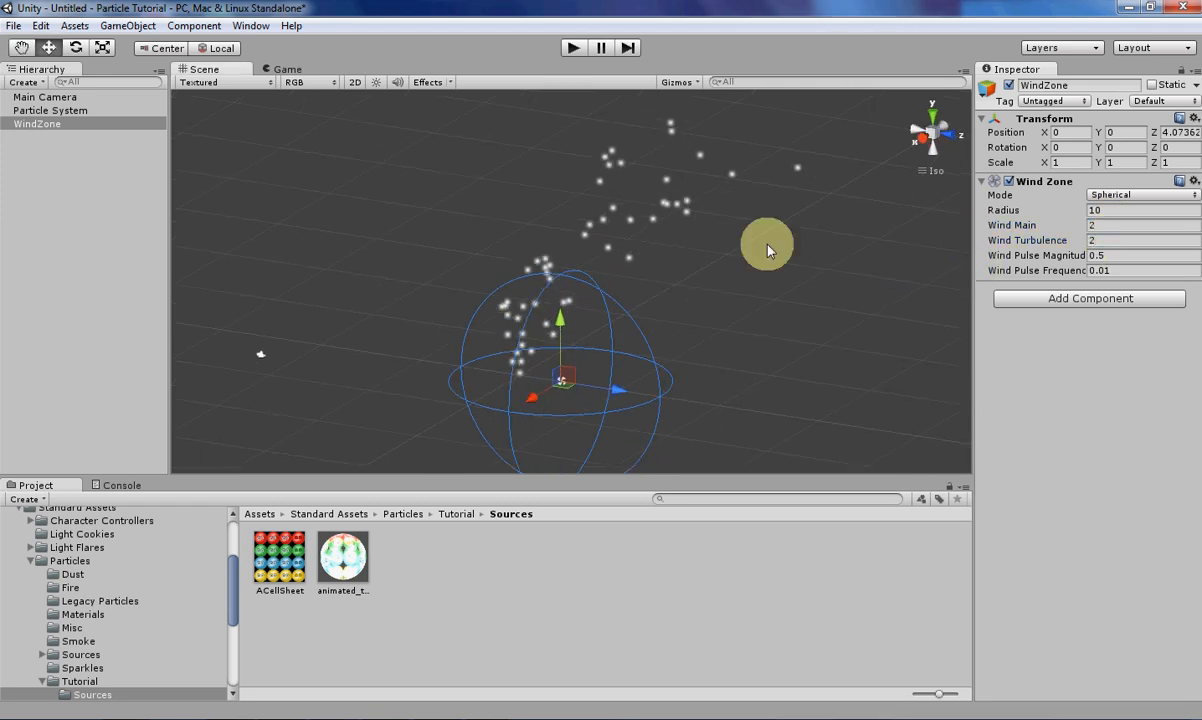
click(50, 110)
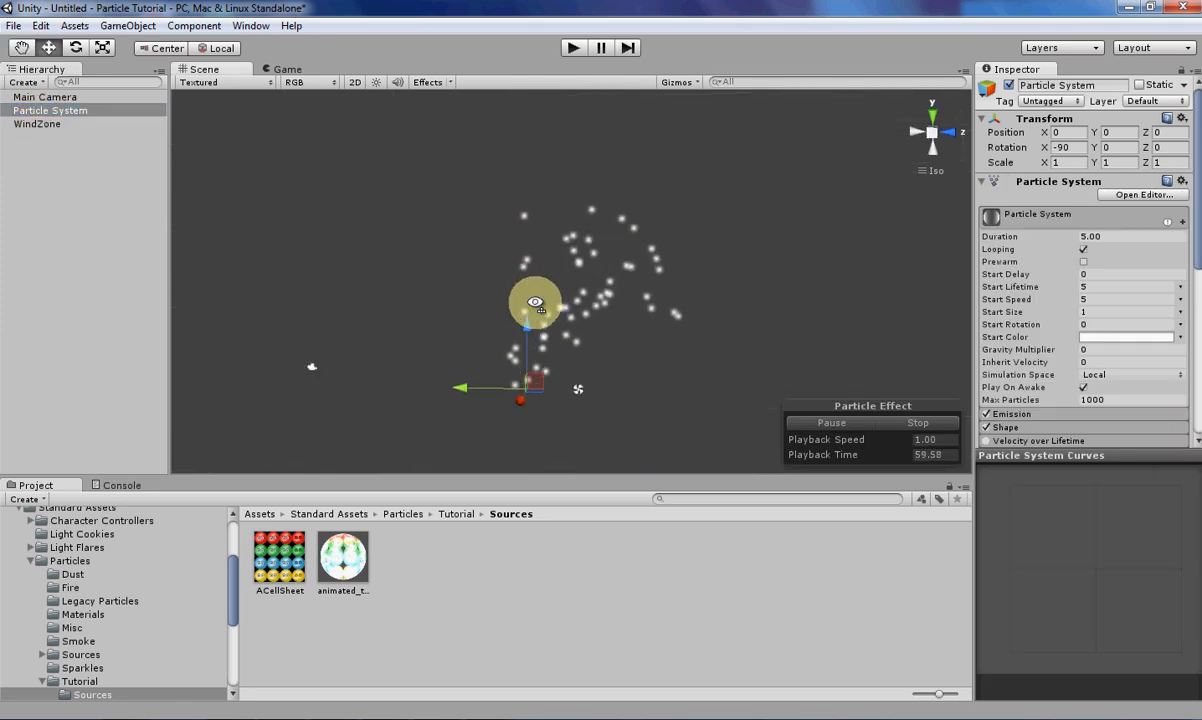
drag(536, 302, 544, 330)
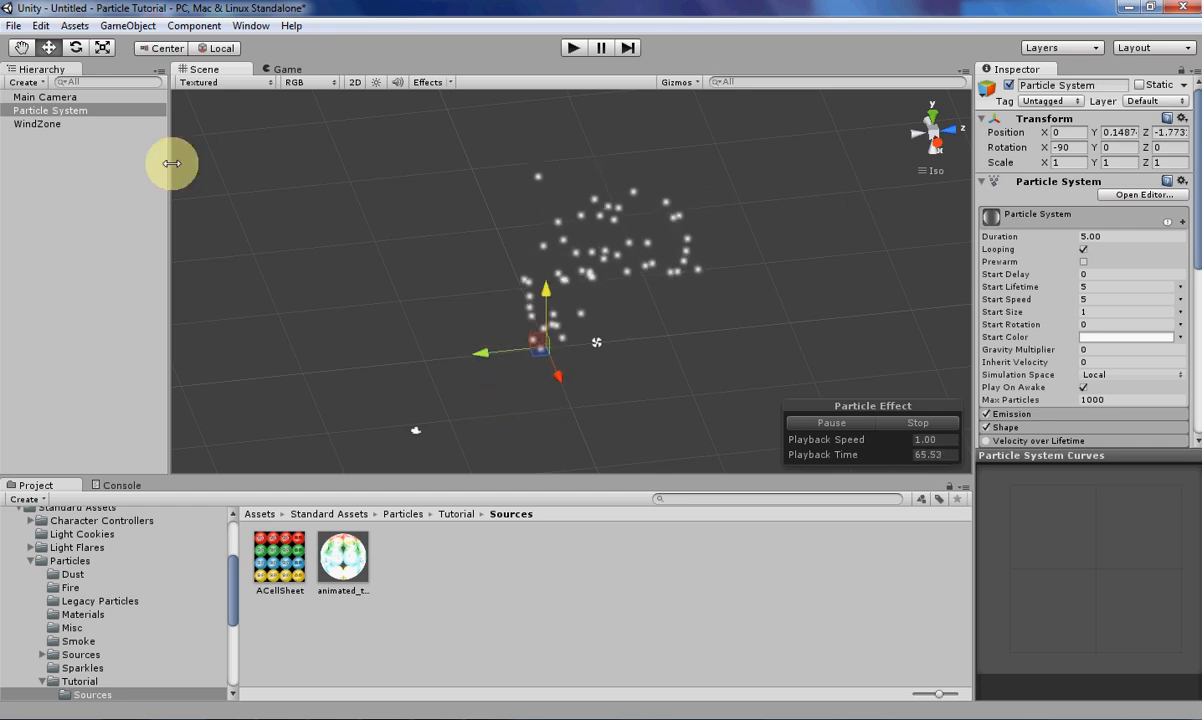
Step: Review the WindZone's radius 10 and strength 2 settings, then reselect the Particle System
click(36, 124)
text(.7)
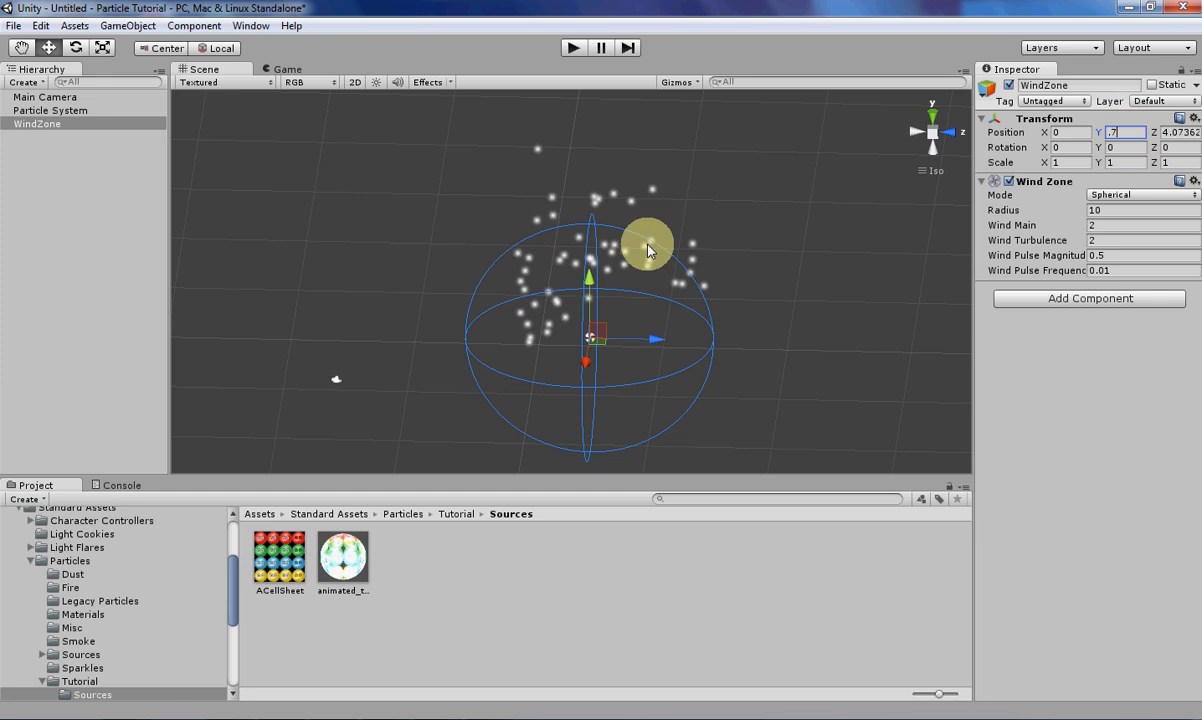
click(50, 110)
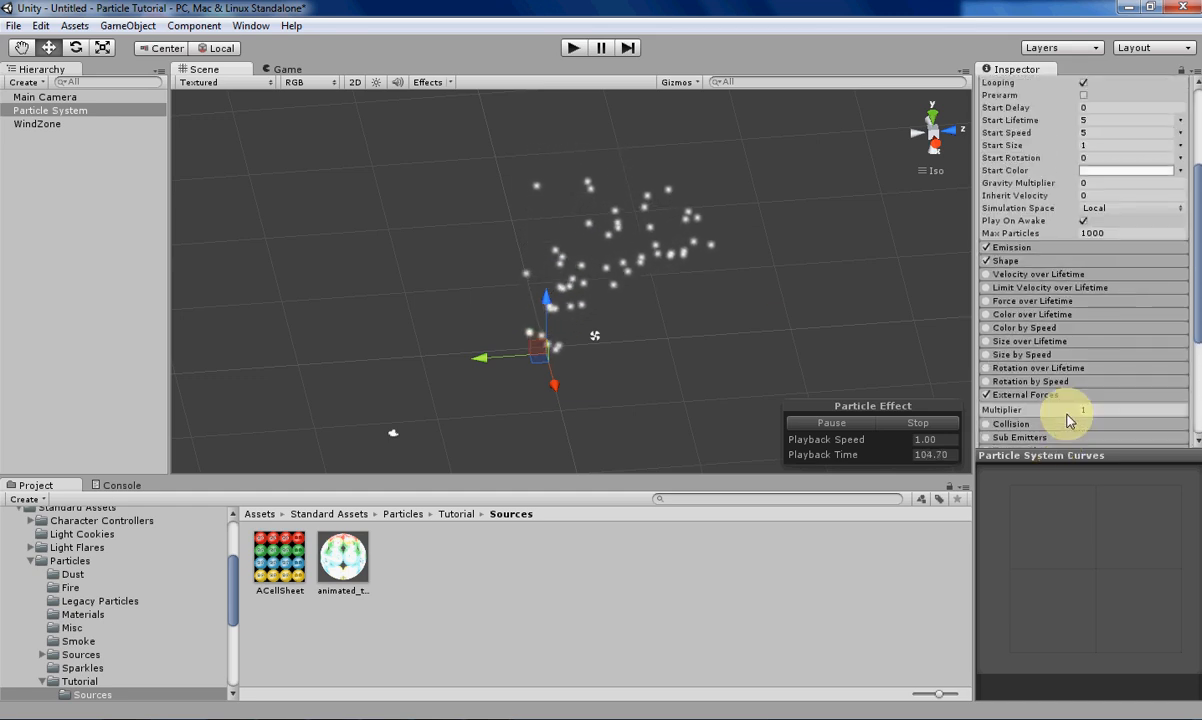
Step: Scroll the Inspector to confirm External Forces remains enabled on the Particle System
scroll(down, 3)
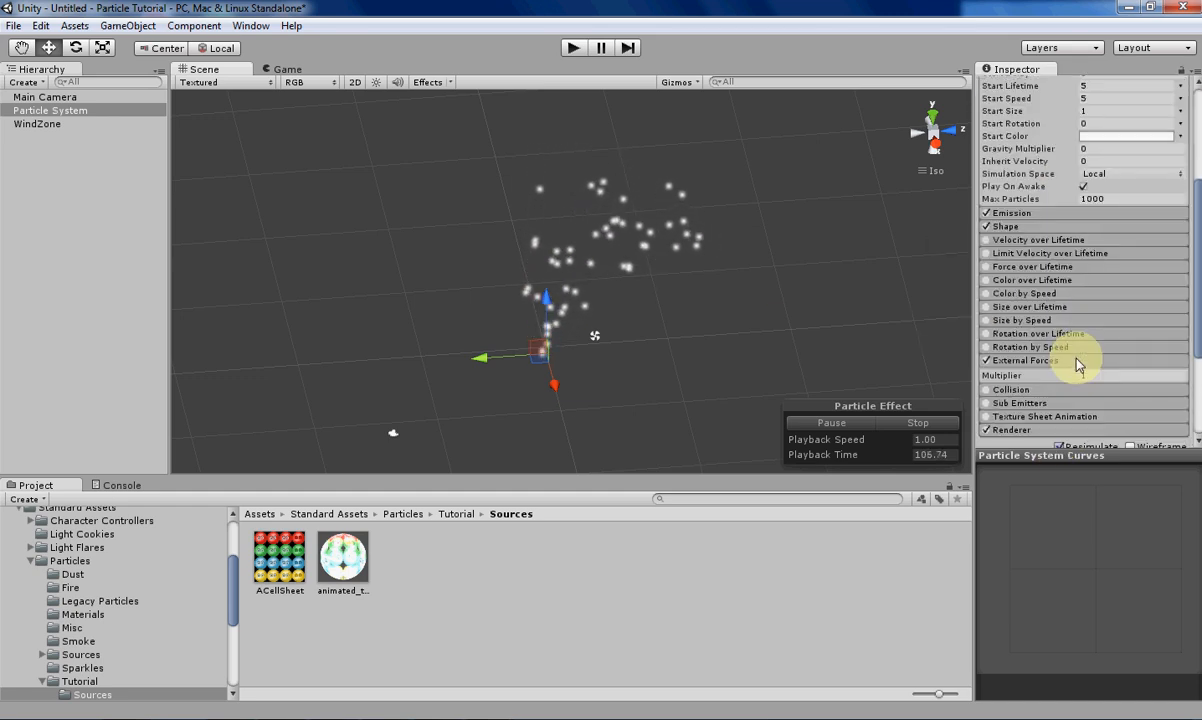